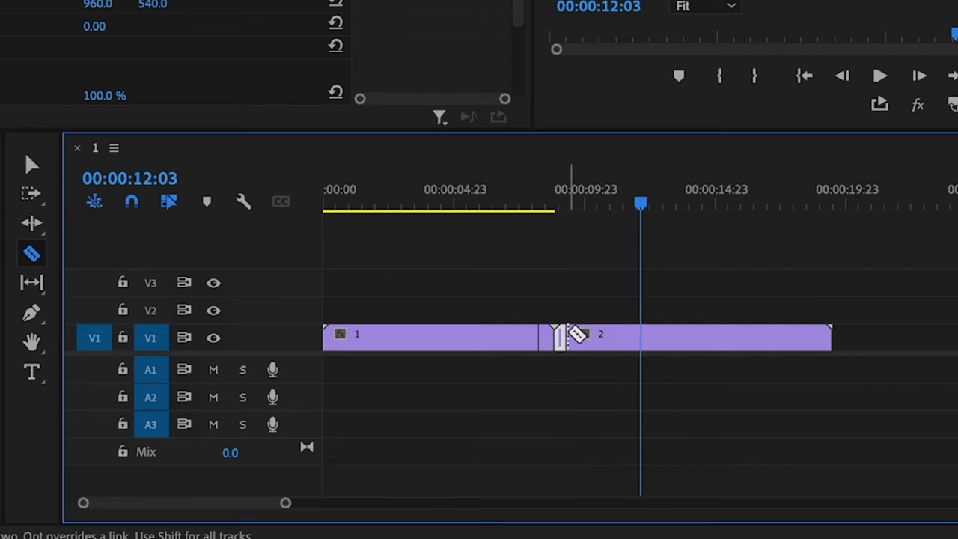
Switch from the Razor tool back to the Selection tool
click(31, 164)
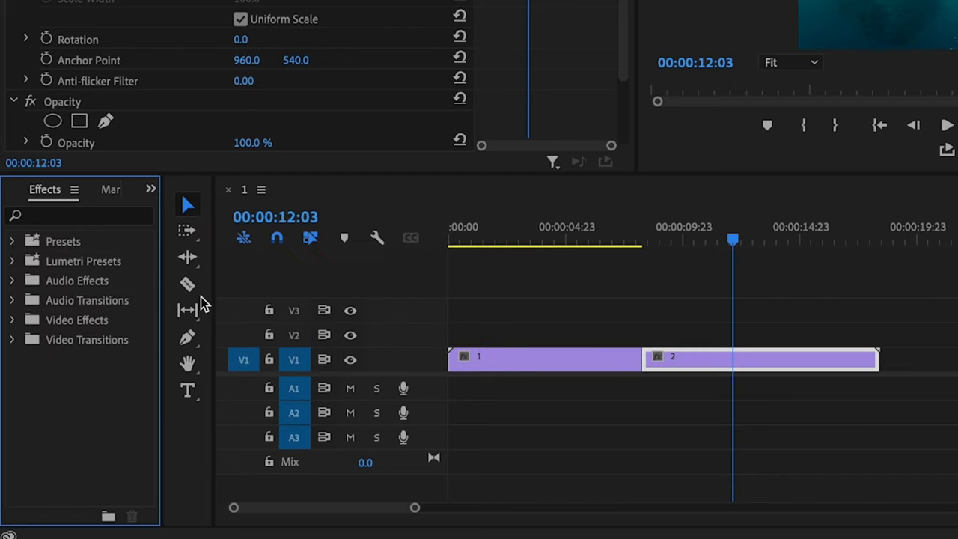
Search 'cross' in Effects and open the Cross Dissolve's duration settings at the cut
text(cross dis)
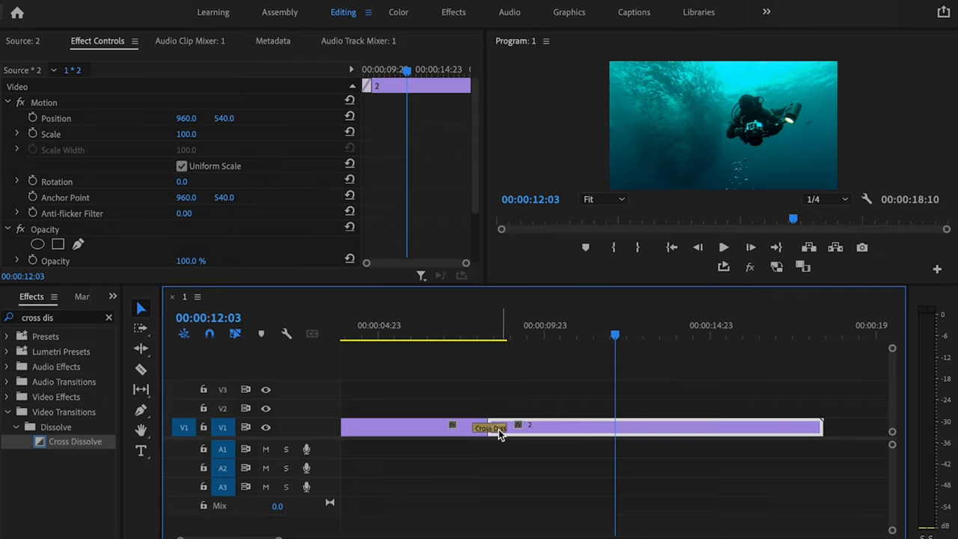
double_click(491, 428)
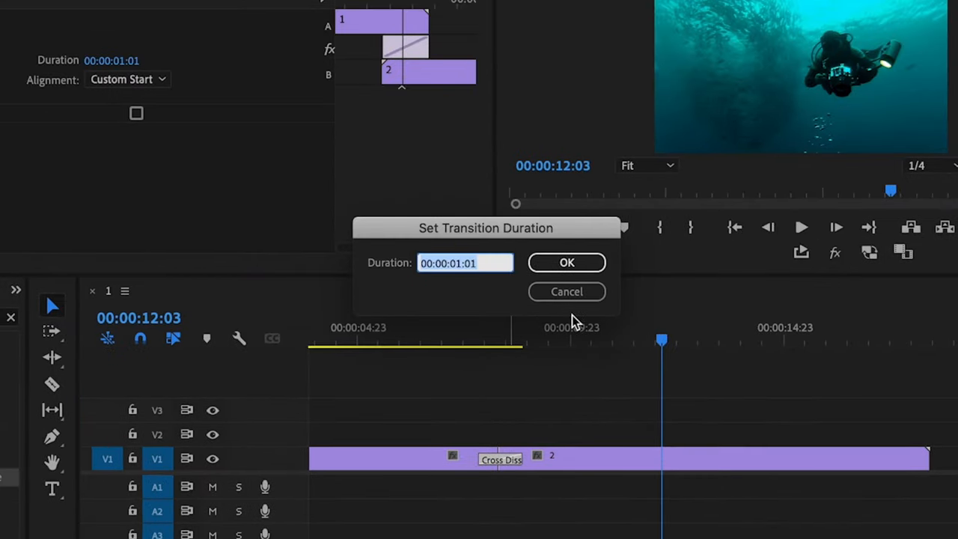
mouse_move(461, 290)
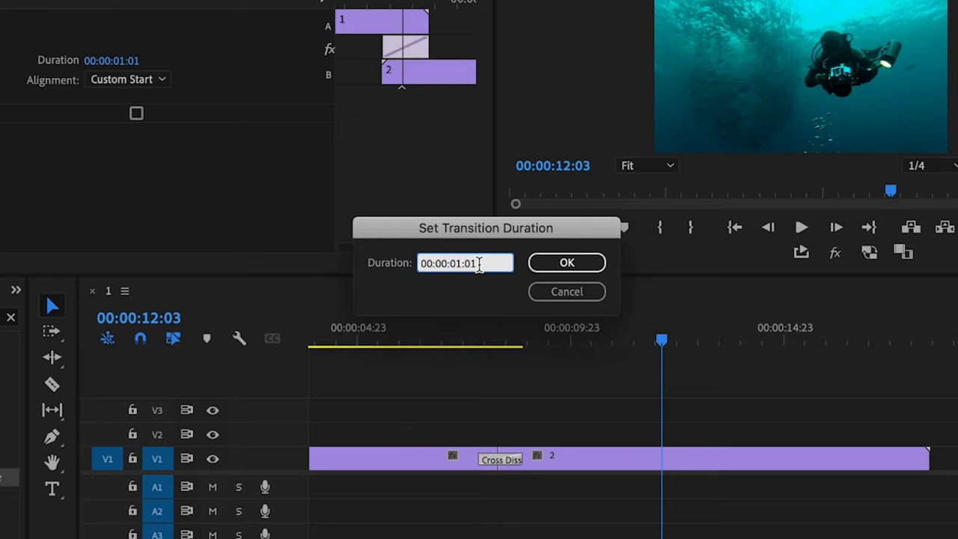
Edit the Duration value in the Set Transition Duration dialog
click(566, 262)
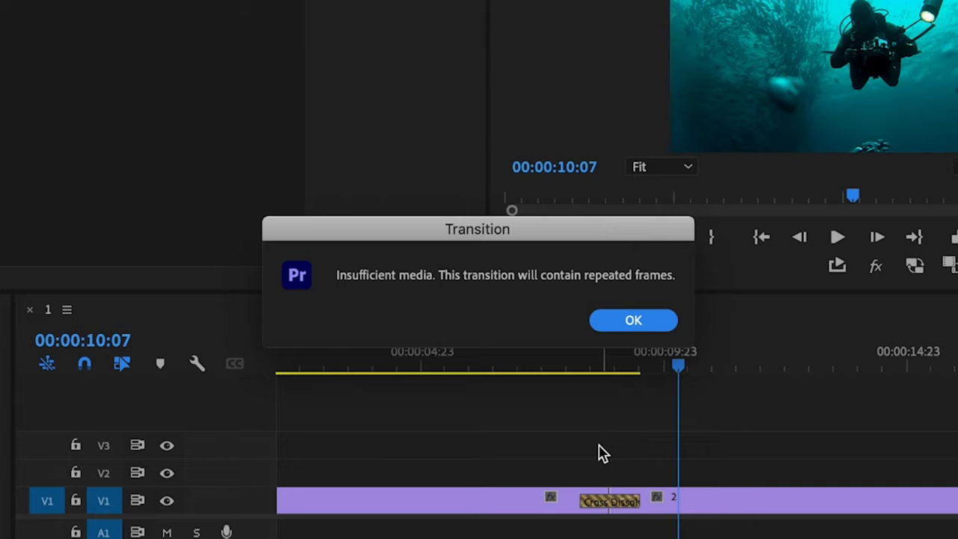
Acknowledge the 'Insufficient media' transition warning with OK
click(631, 320)
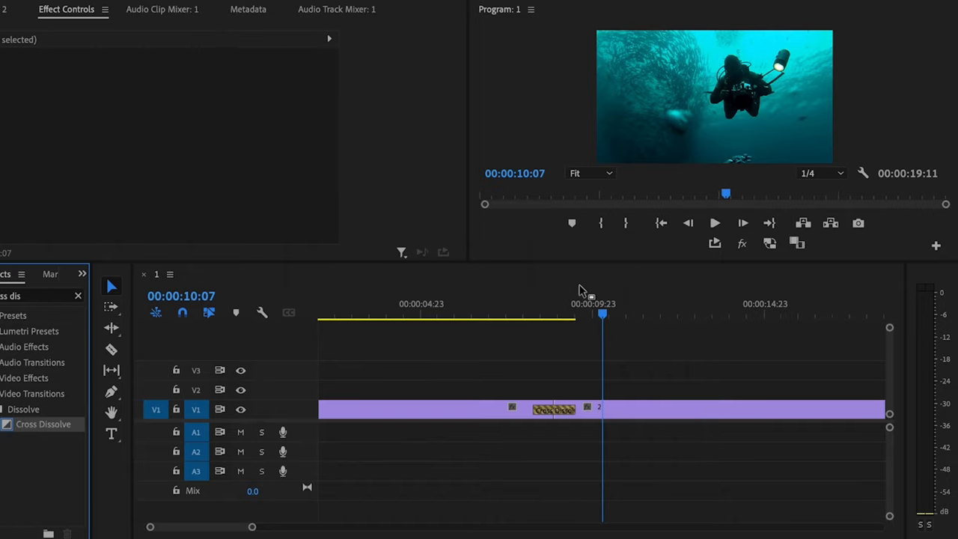
click(490, 314)
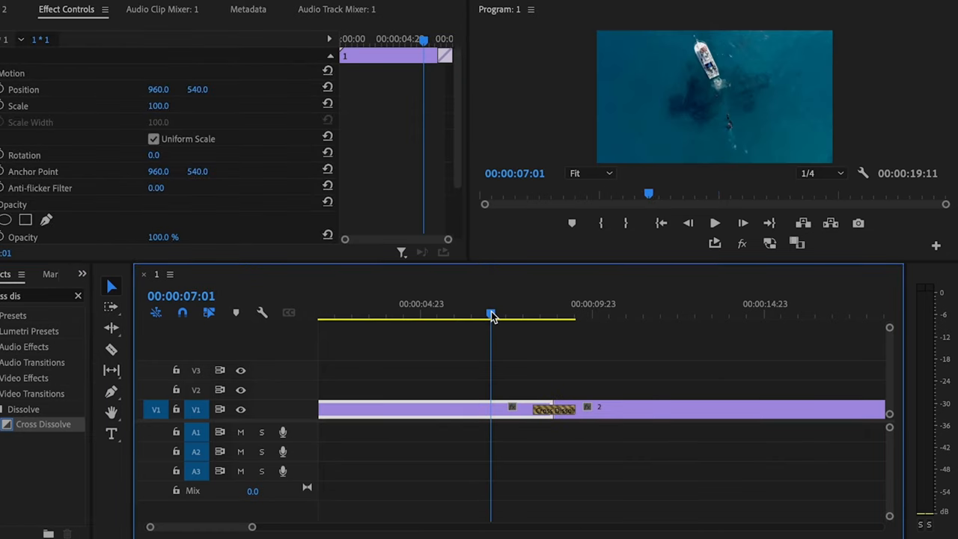
click(714, 221)
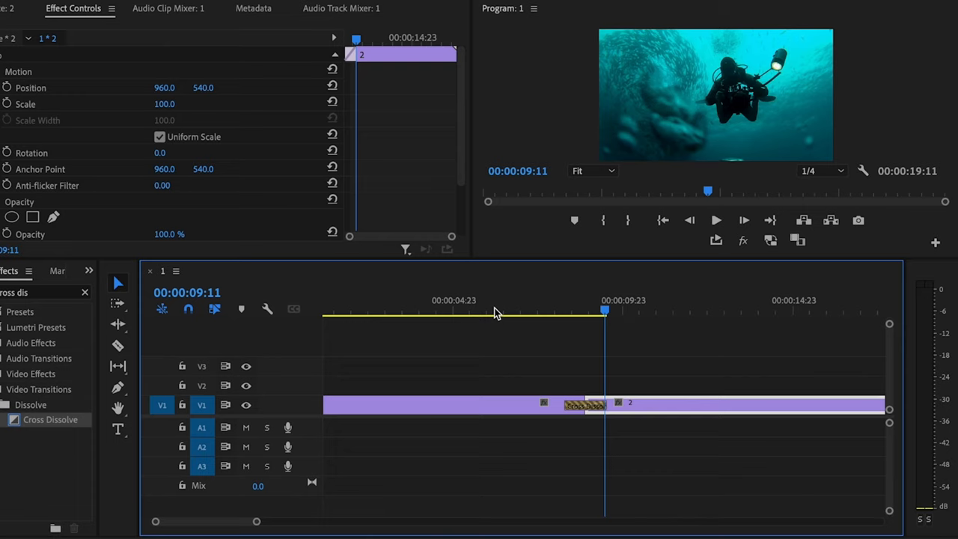
mouse_move(507, 313)
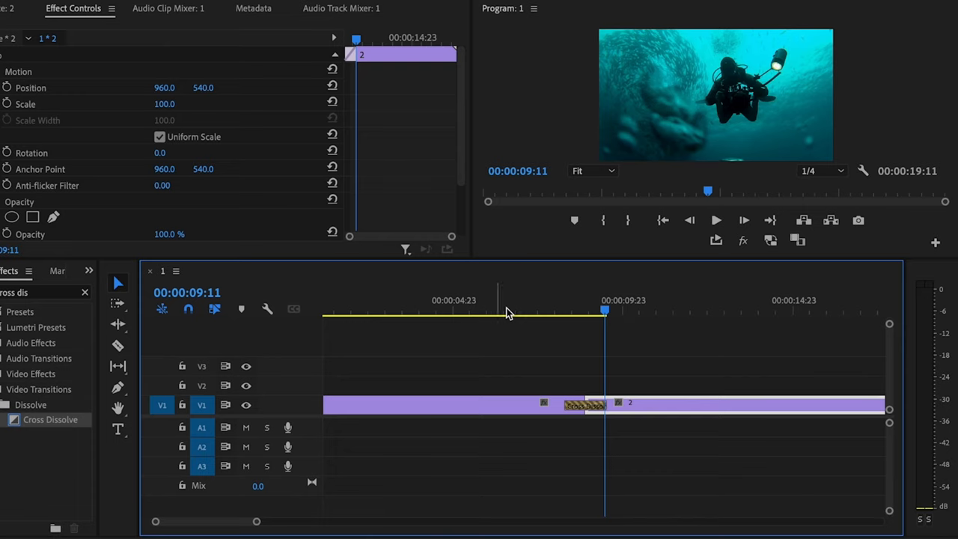
click(575, 310)
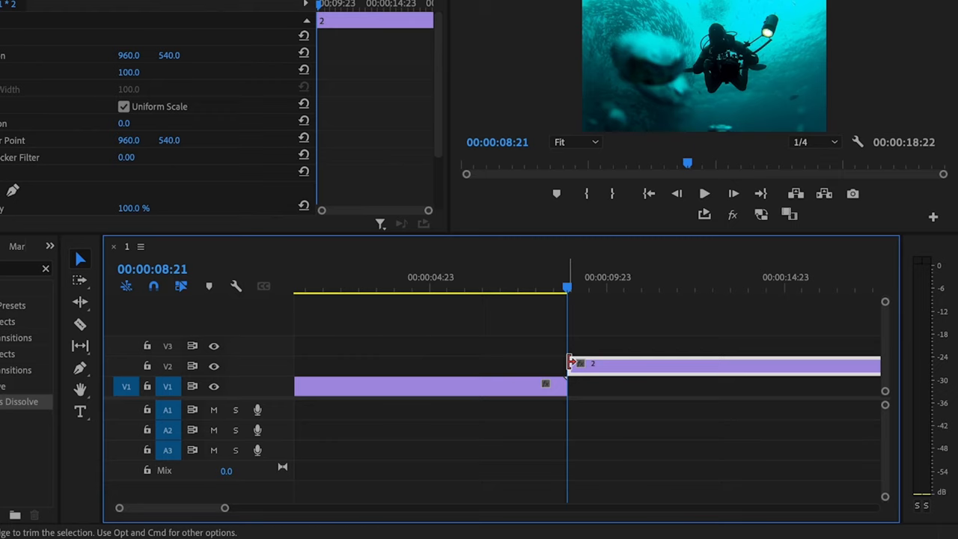
Trim the start of the second clip and preview a frame within the dissolve
drag(721, 364, 721, 383)
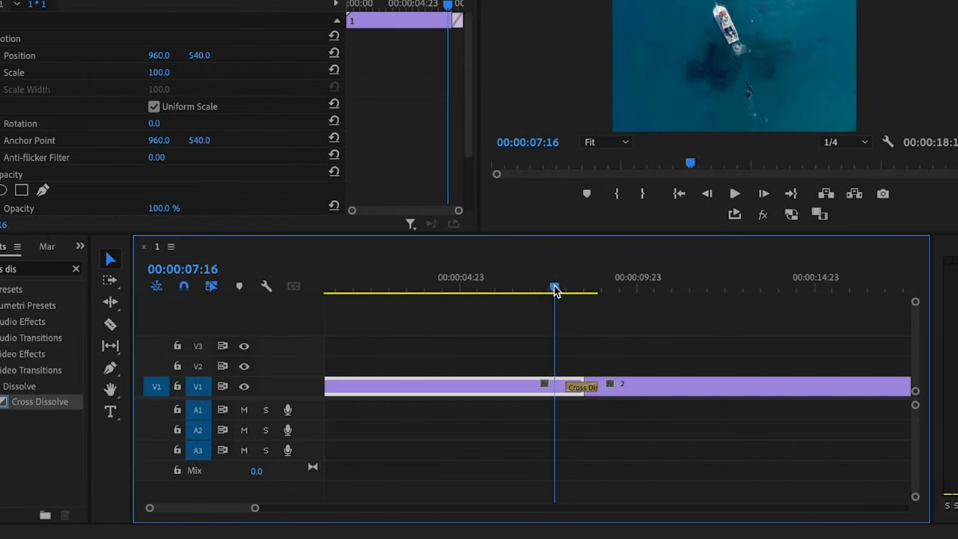
click(606, 290)
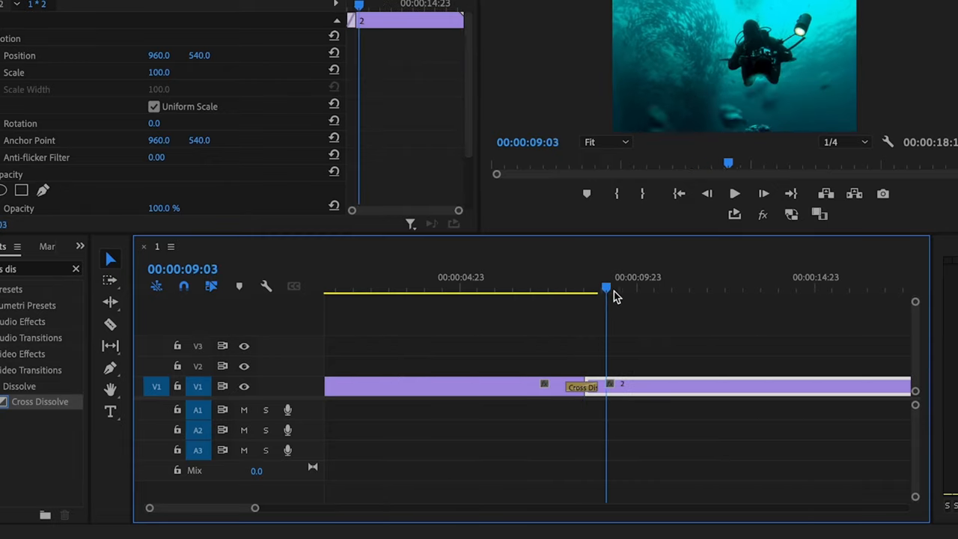